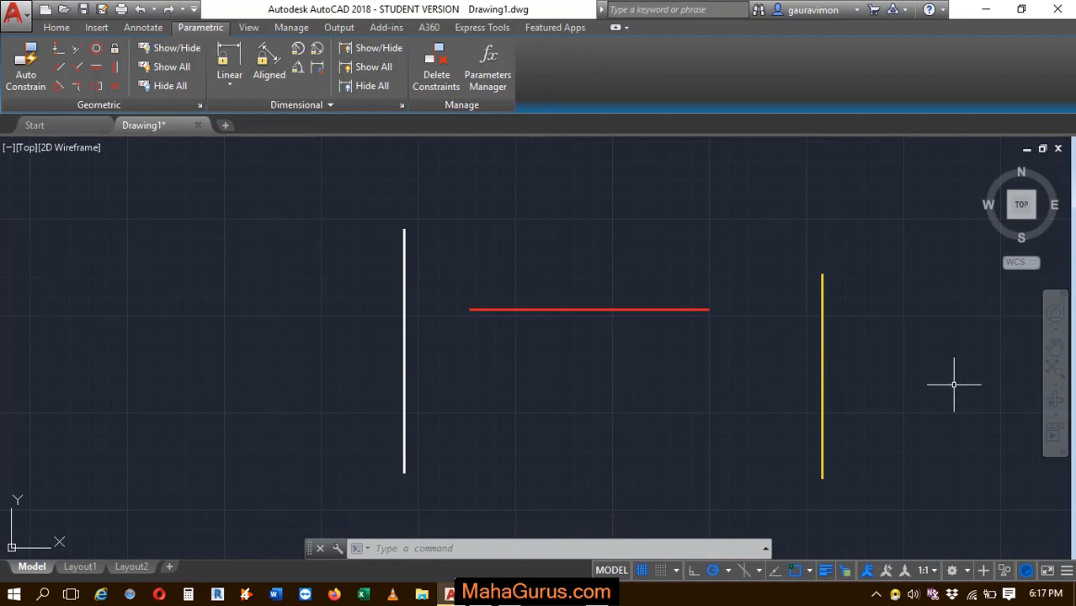
mouse_move(952, 392)
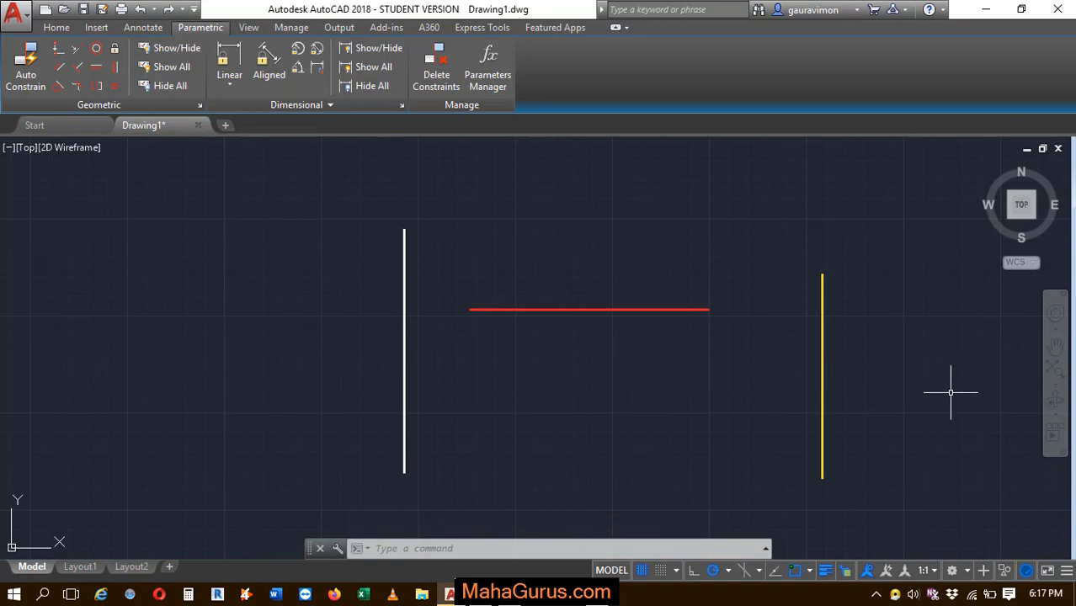
mouse_move(823, 283)
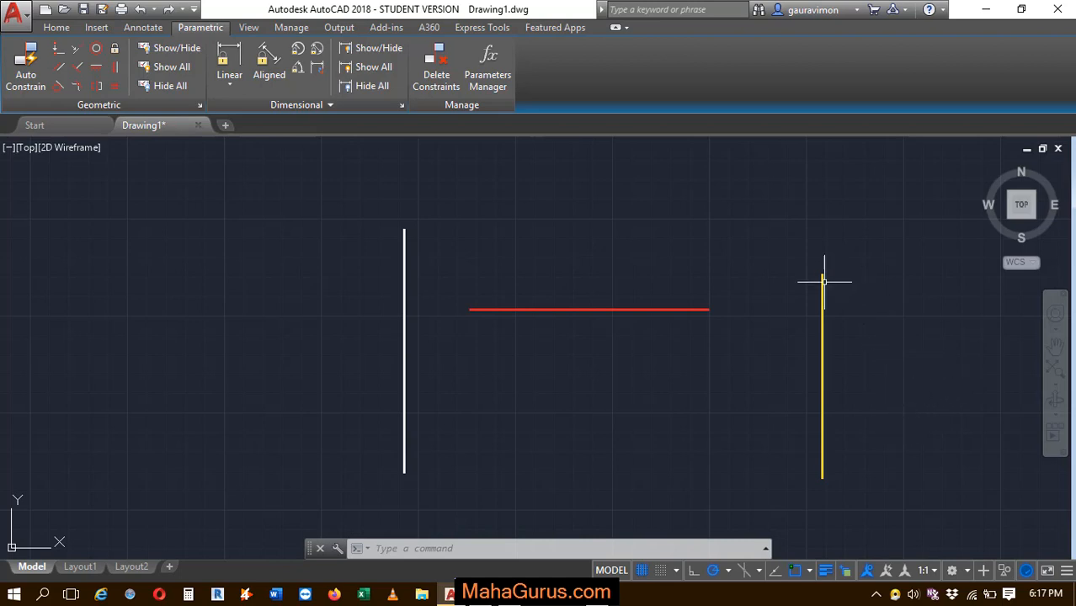
mouse_move(808, 330)
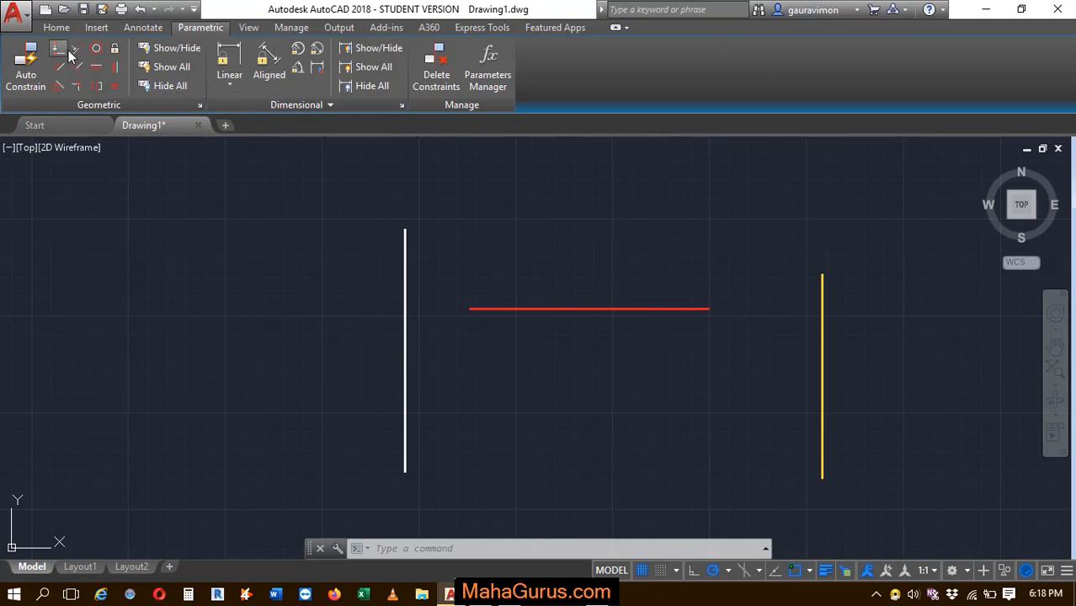
mouse_move(76, 47)
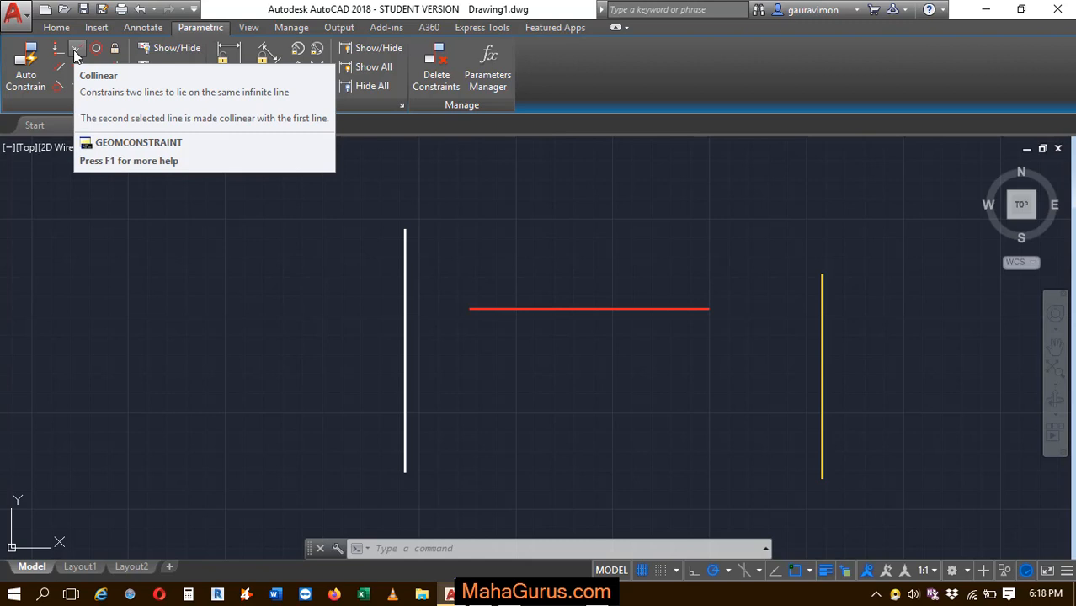
Apply a Collinear constraint from the white line, then pick the yellow line to align it too.
click(78, 47)
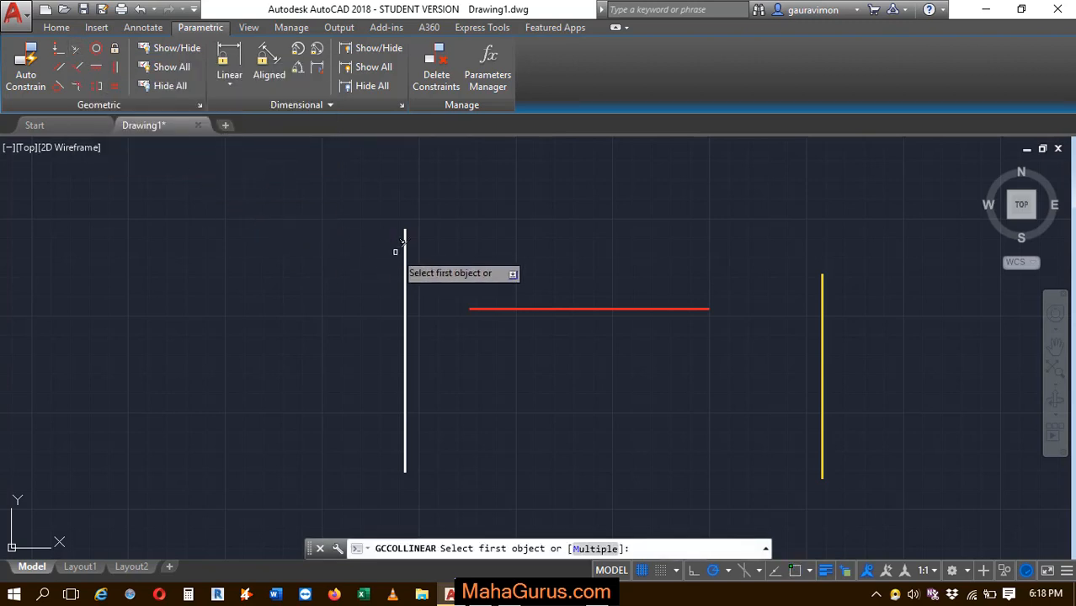
mouse_move(413, 288)
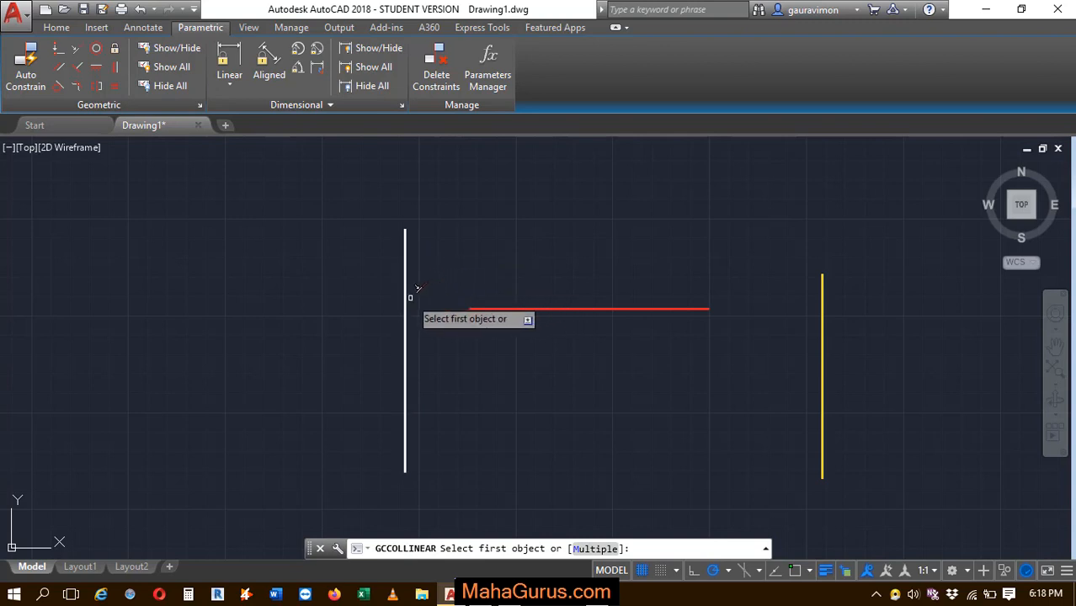
click(404, 353)
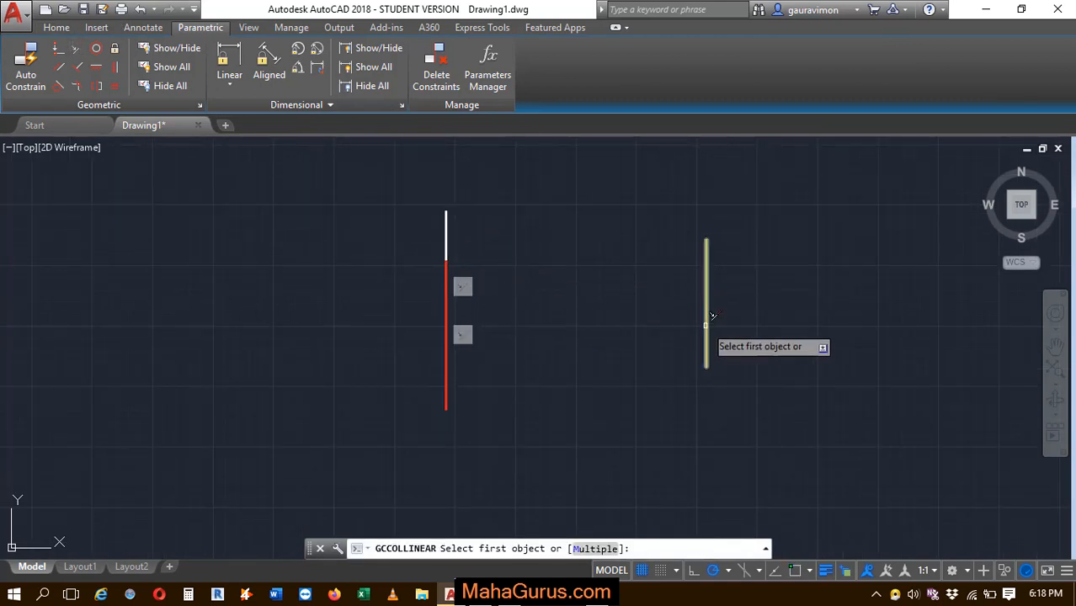
click(707, 317)
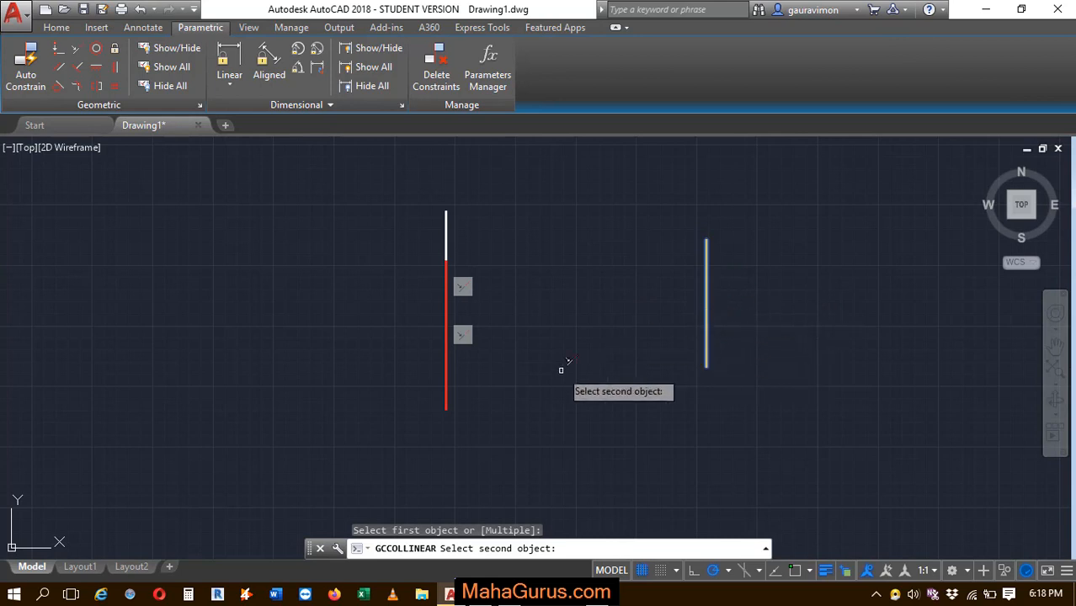